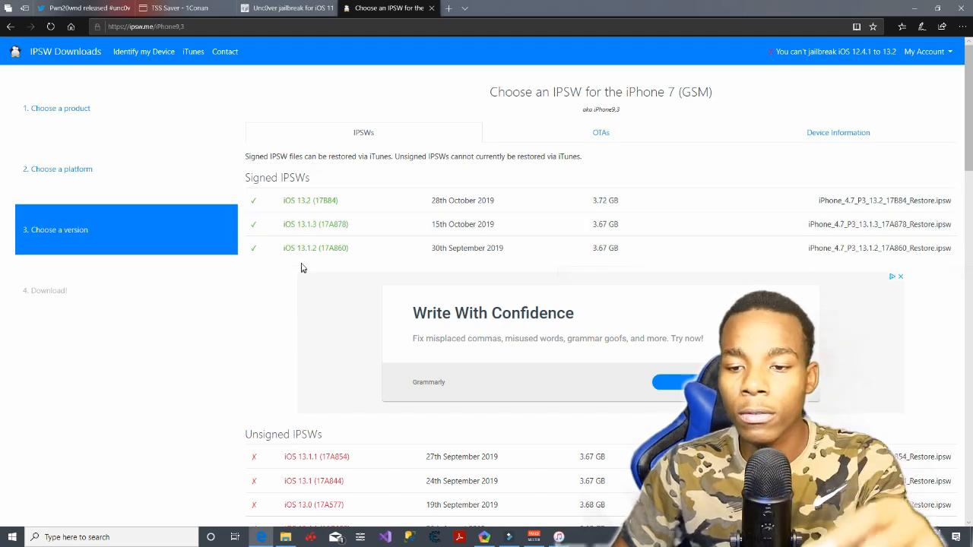
# Show Pwn20wnd's tweet advising A12/A13 users to downgrade to iOS 13.1.3 and save blobs
pyautogui.click(76, 8)
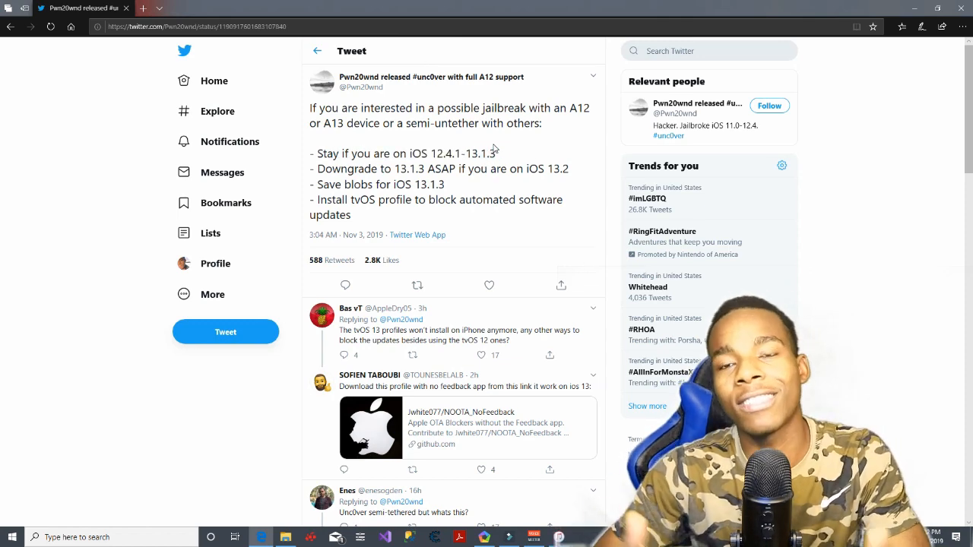
pyautogui.moveTo(128, 44)
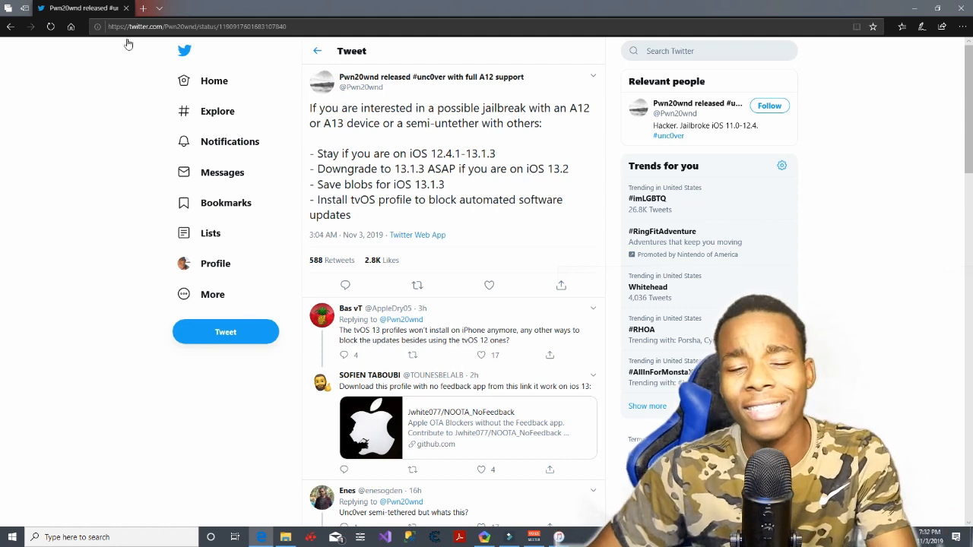
# Find 'tssaver' on Bing and load the TSS Saver - 1Conan site, leaving a fresh blank tab
pyautogui.click(245, 7)
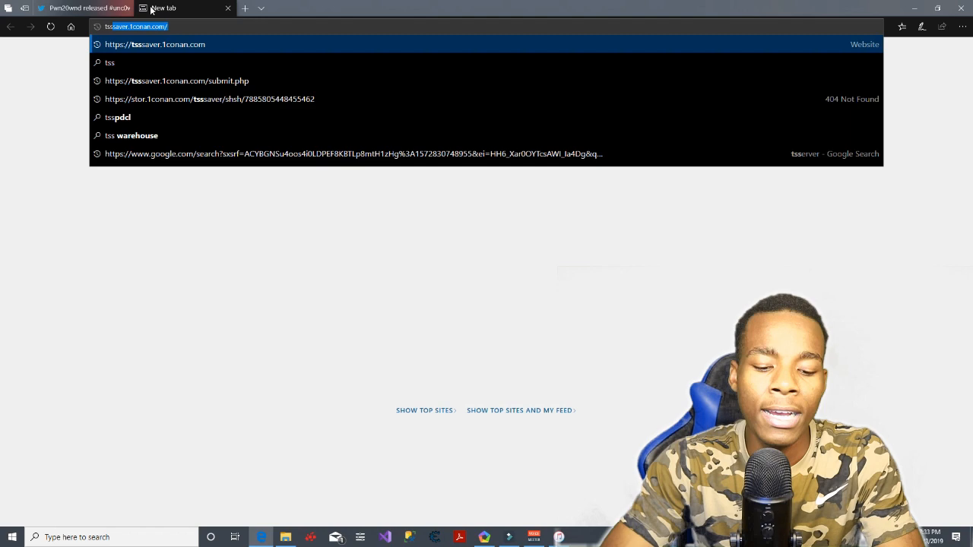
pyautogui.write('tssaver')
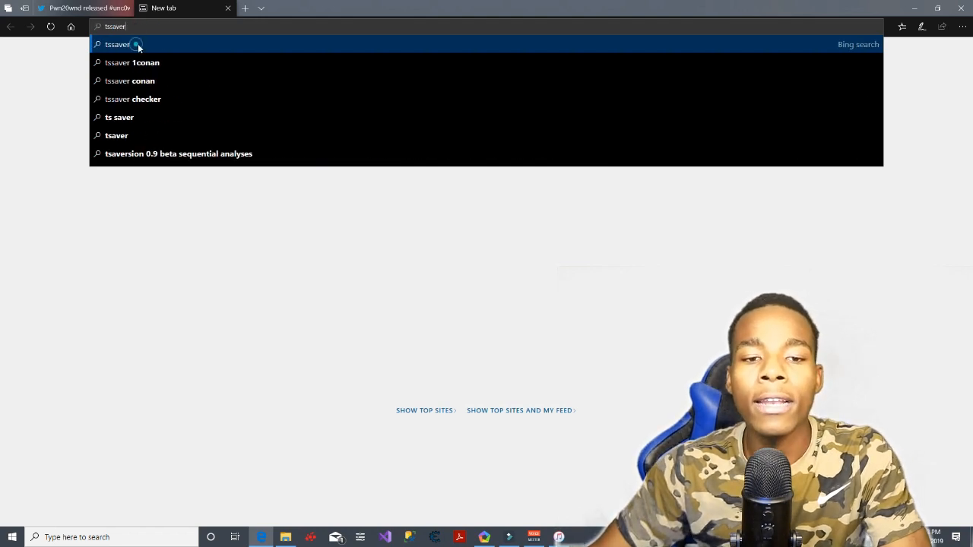
pyautogui.press('Return')
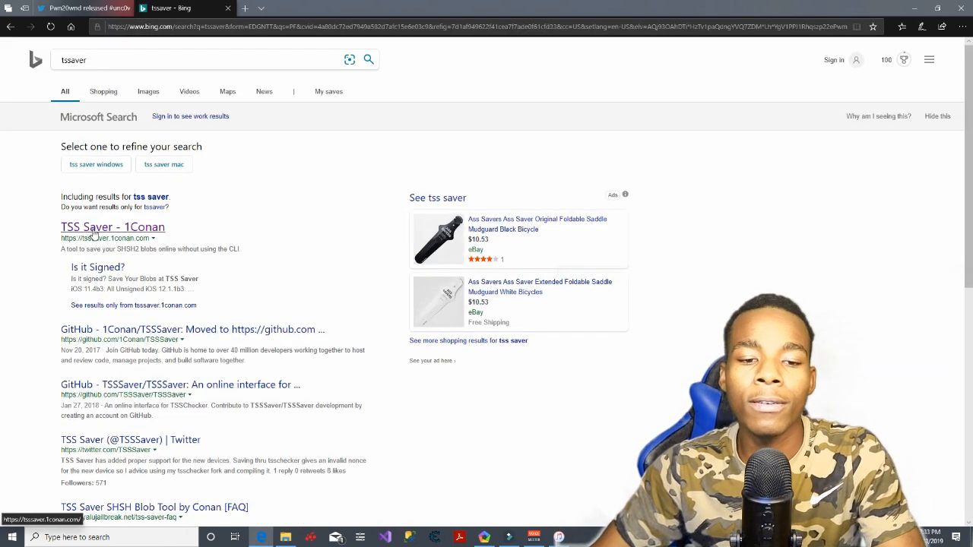
pyautogui.click(111, 227)
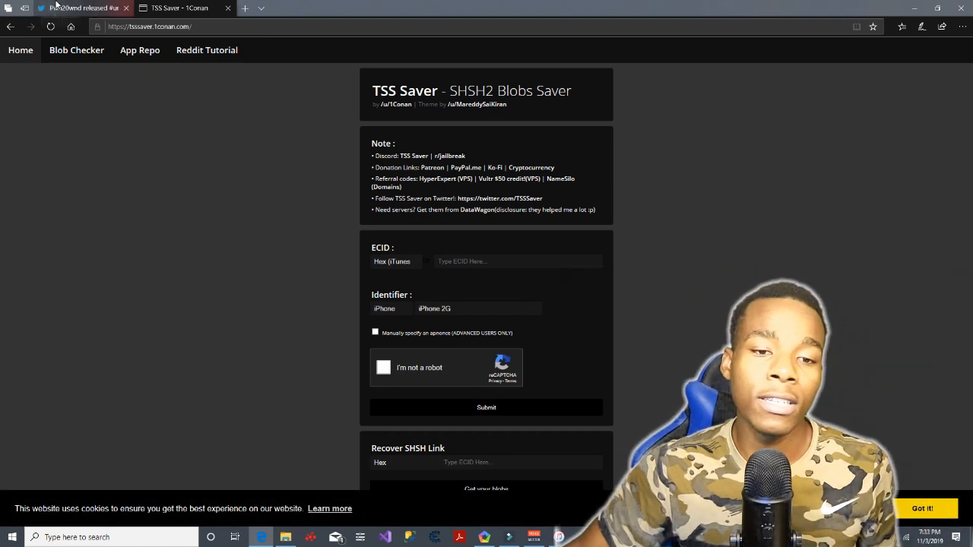
pyautogui.click(72, 8)
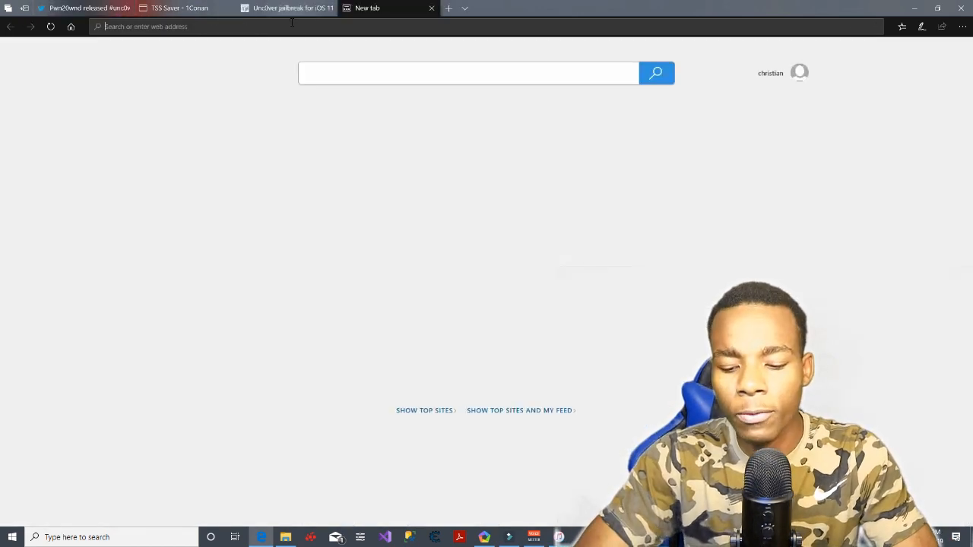
# Go to ipsw.me and choose iPhone, then the iPhone 7 (GSM) model
pyautogui.write('ipswbeta.com/')
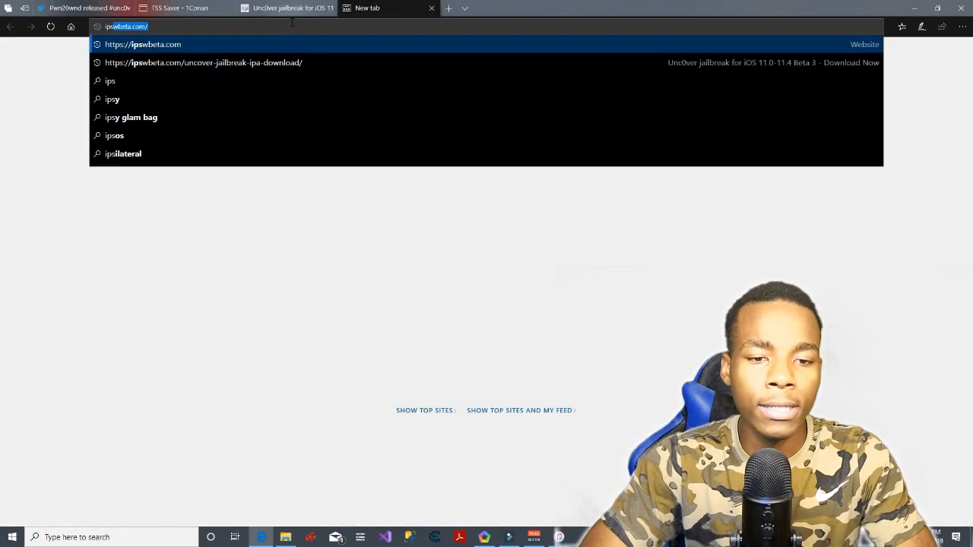
pyautogui.write('ipsw.me/')
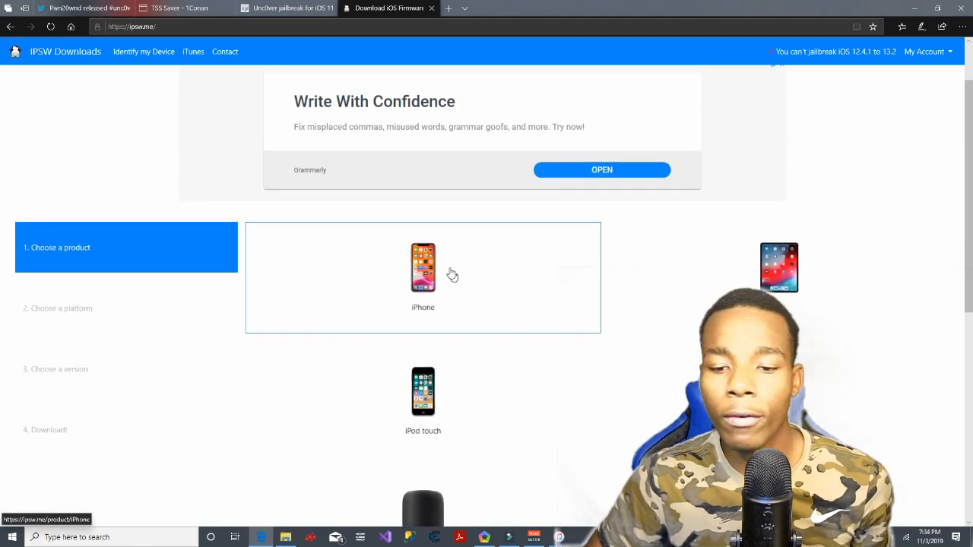
pyautogui.click(423, 267)
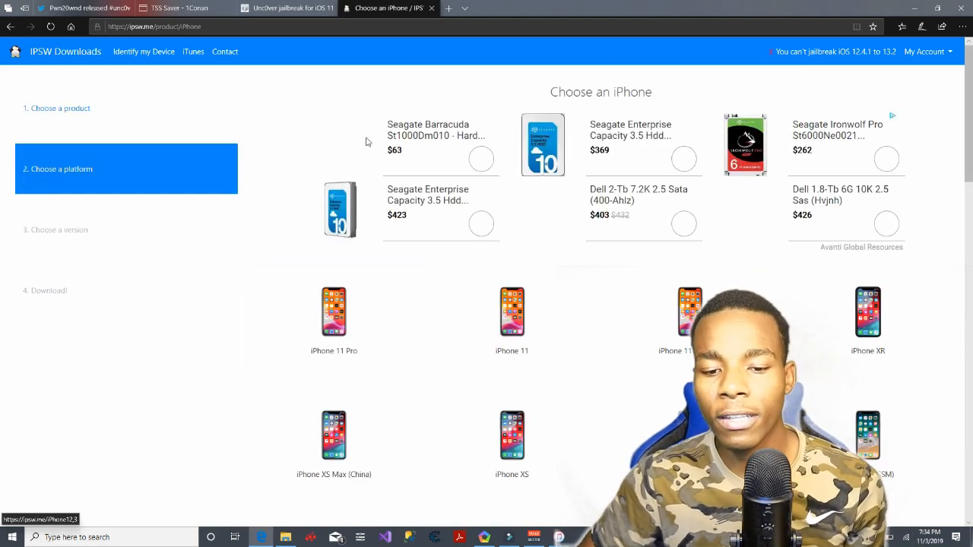
pyautogui.scroll(-3)
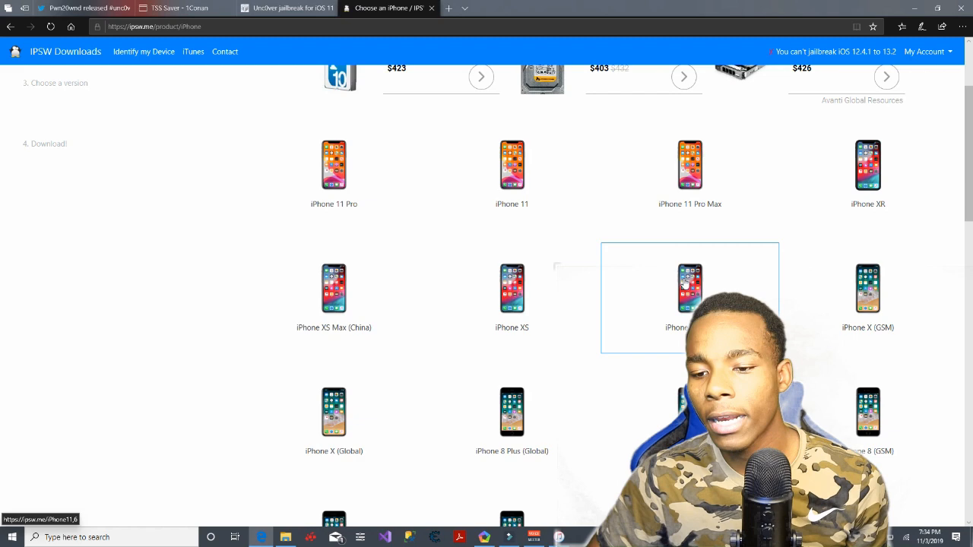
pyautogui.scroll(-3)
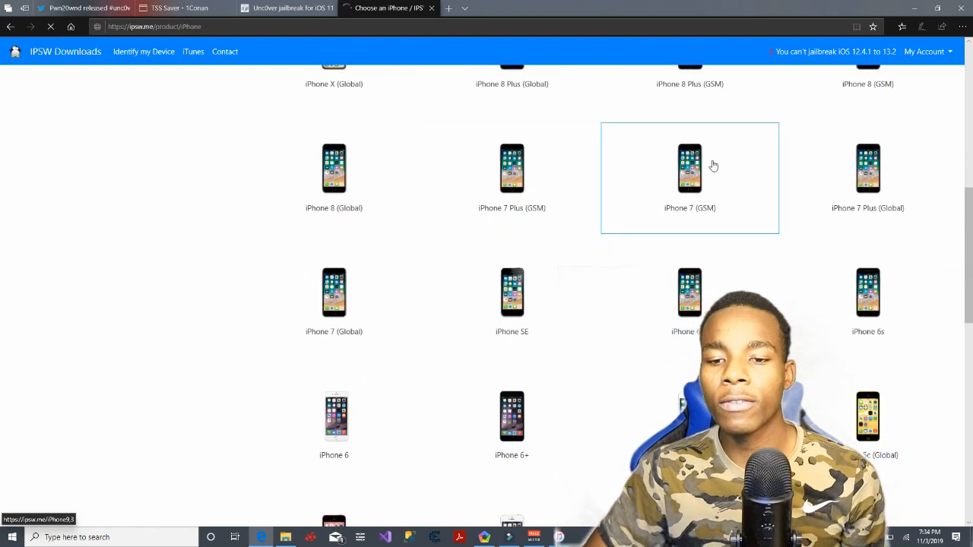
pyautogui.click(690, 167)
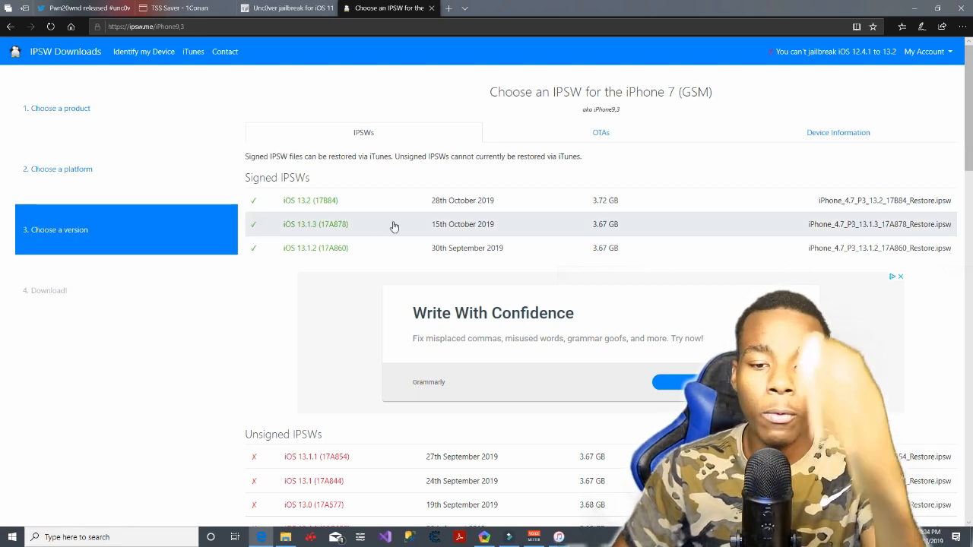
pyautogui.moveTo(308, 271)
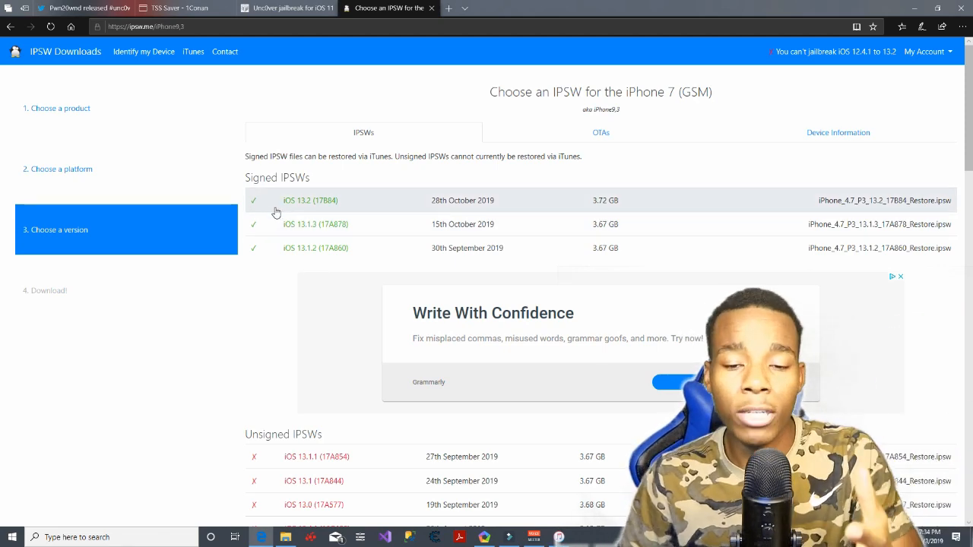
pyautogui.moveTo(393, 208)
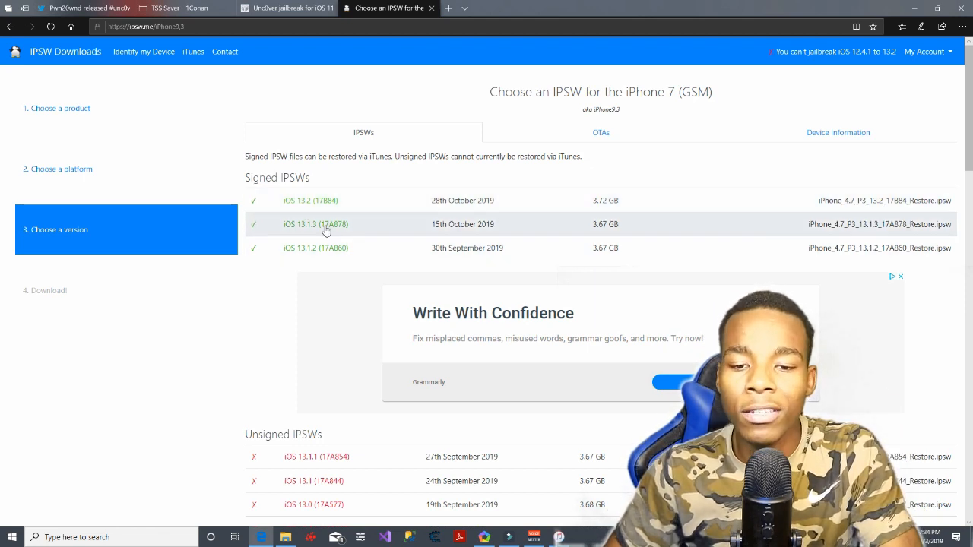
pyautogui.moveTo(399, 228)
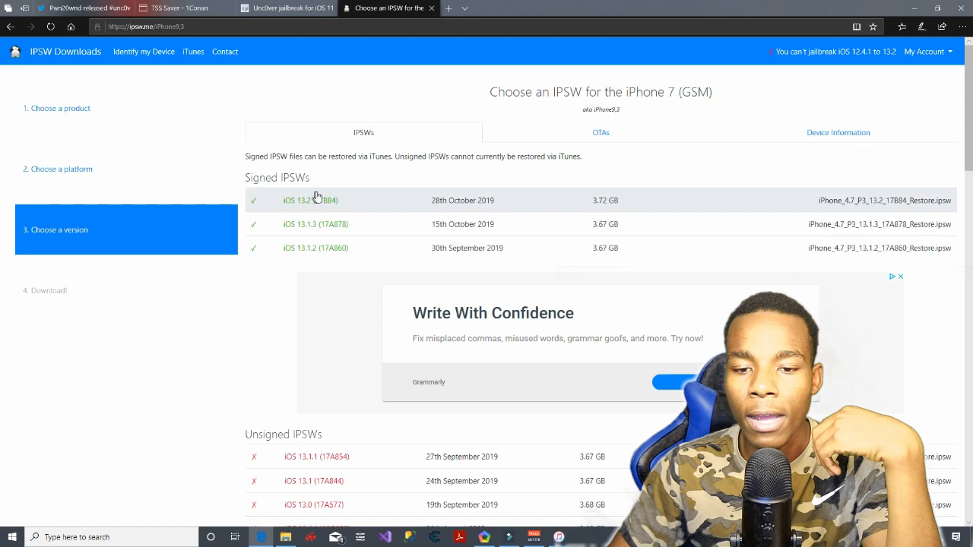
pyautogui.moveTo(358, 206)
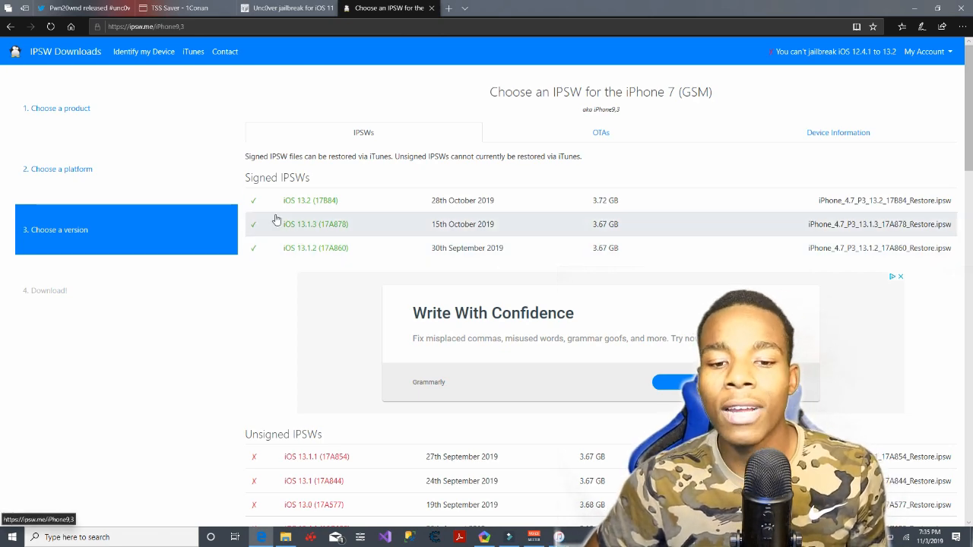
# Download the iOS 13.1.3 (17A878) 3.67 GB restore file and dismiss the iTunes carrier settings error
pyautogui.click(315, 224)
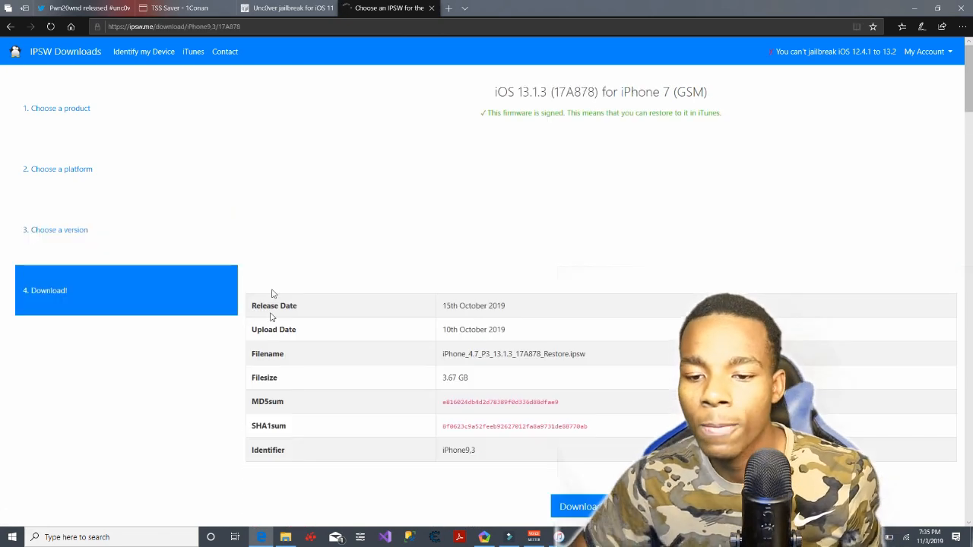
pyautogui.scroll(-3)
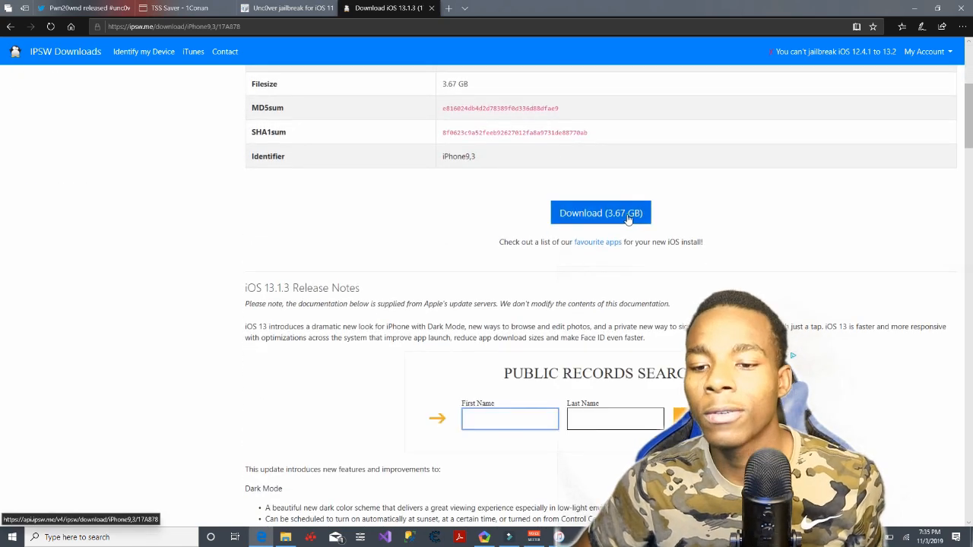
pyautogui.click(601, 213)
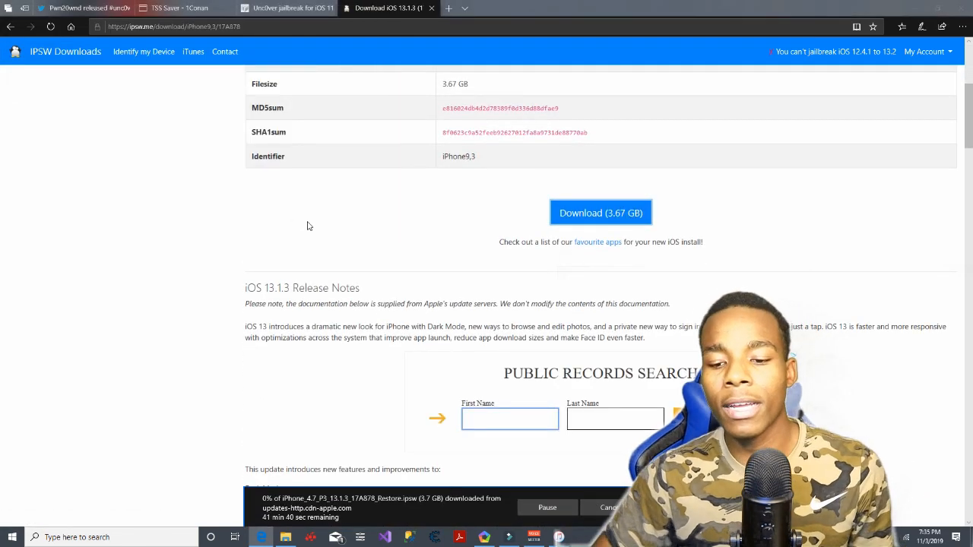
pyautogui.click(83, 7)
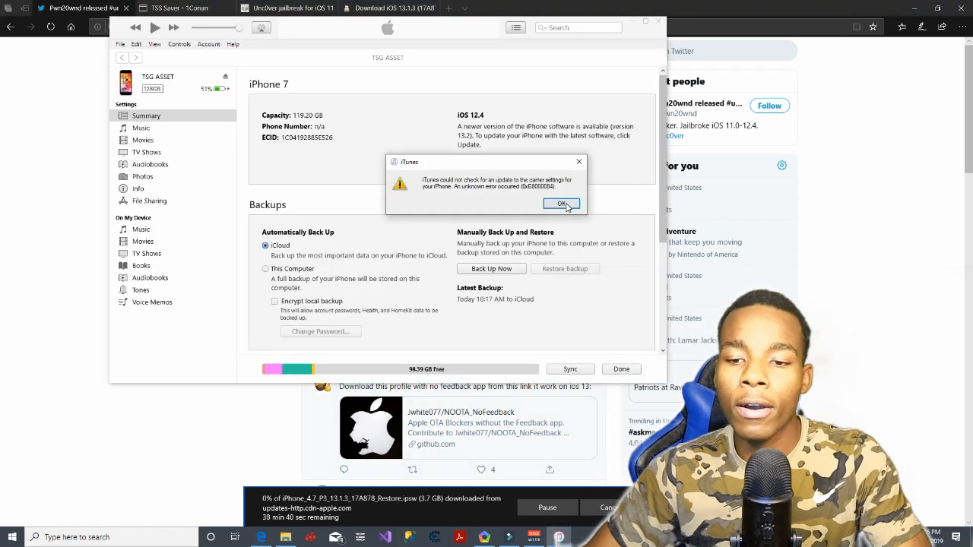
pyautogui.click(561, 204)
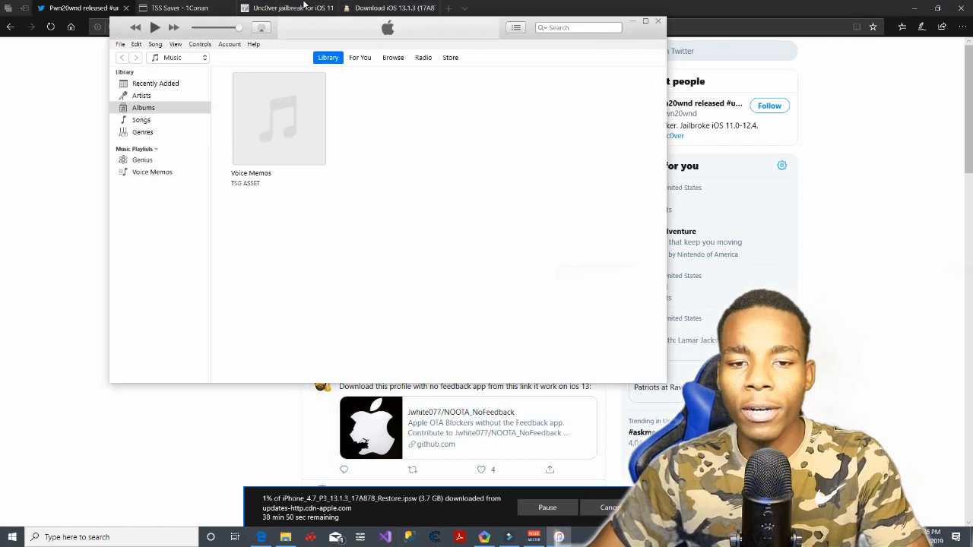